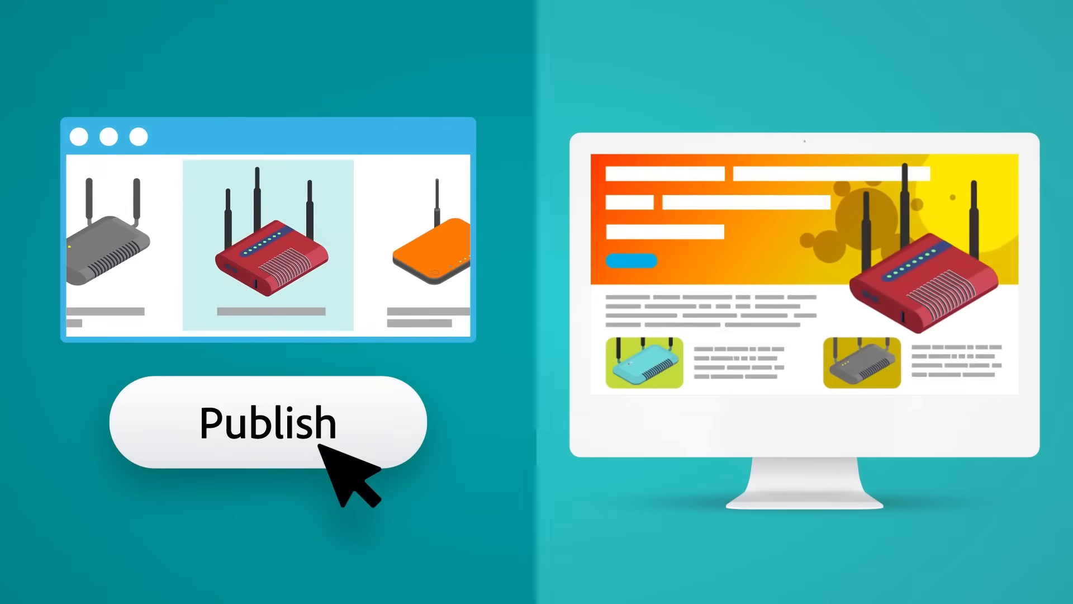
Publish each router content piece once so it reaches the desktop site, laptop support page and print layout
{"action": "left_click", "coordinate": [267, 422]}
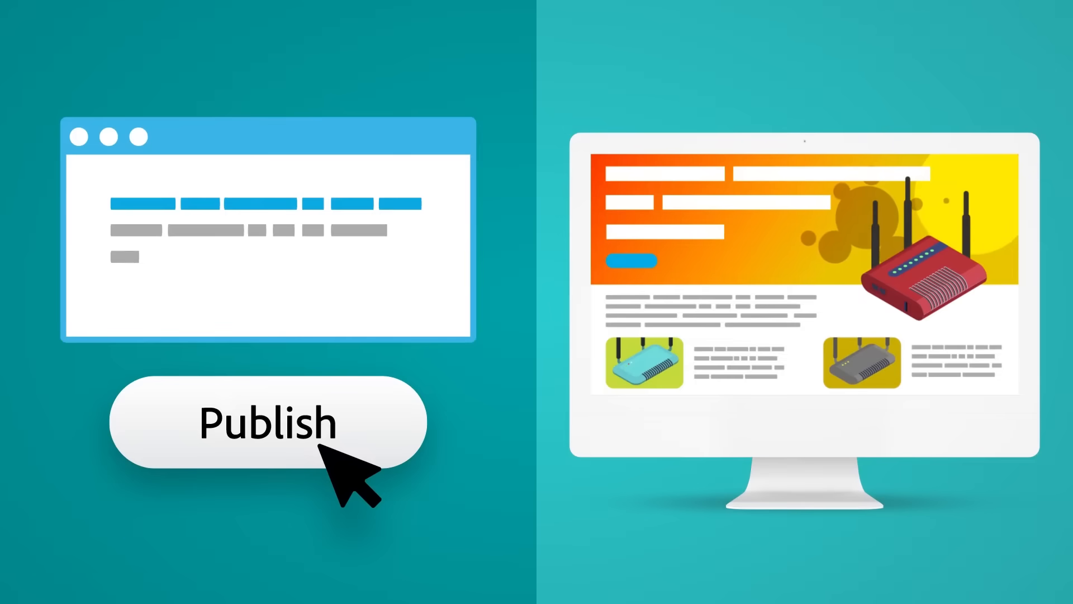
{"action": "left_click", "coordinate": [266, 421]}
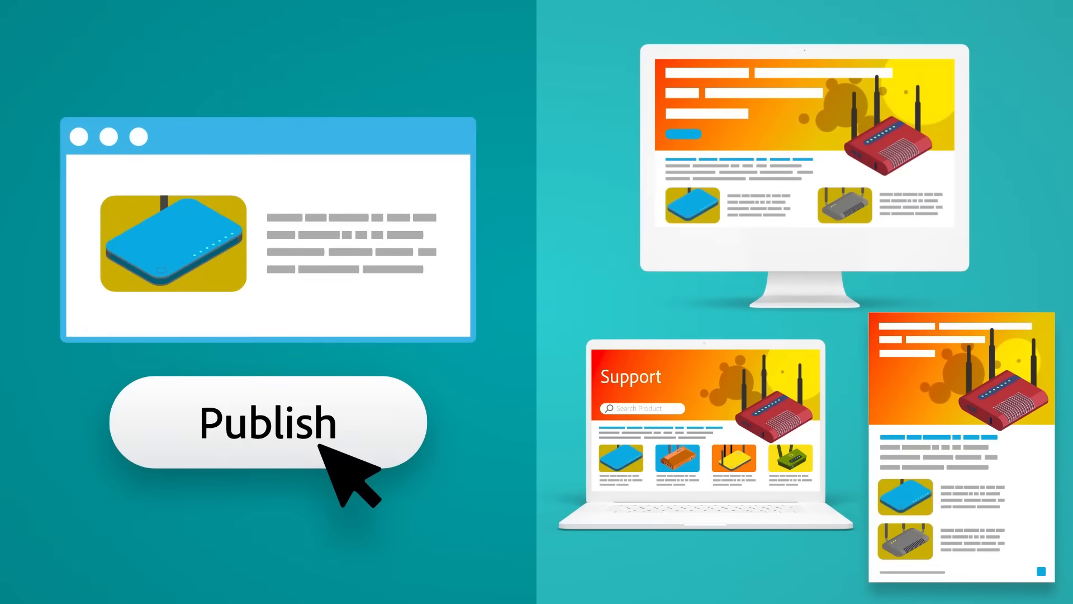
{"action": "left_click", "coordinate": [267, 421]}
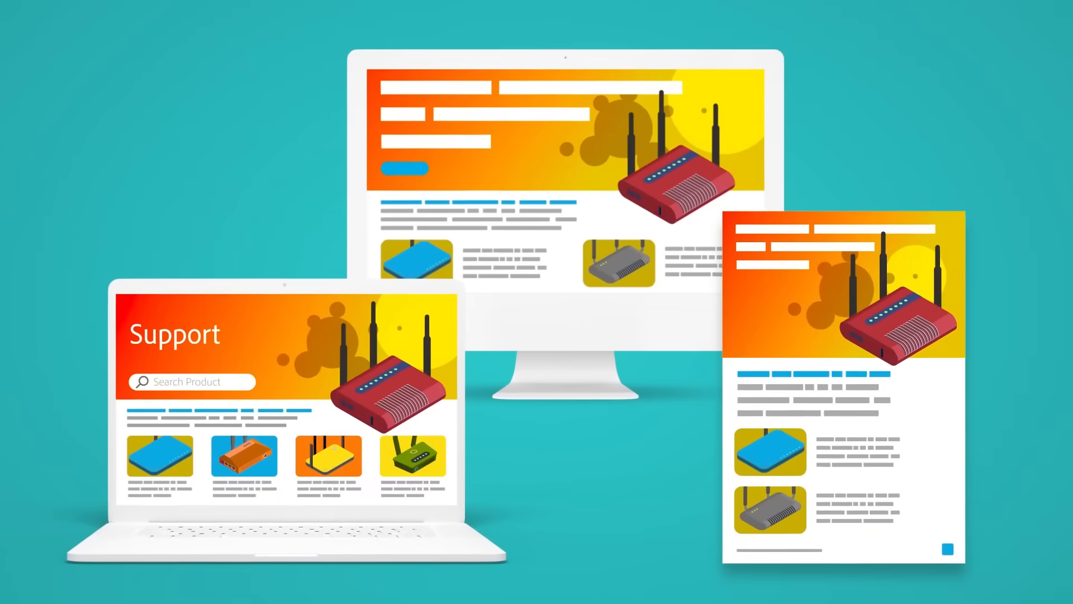